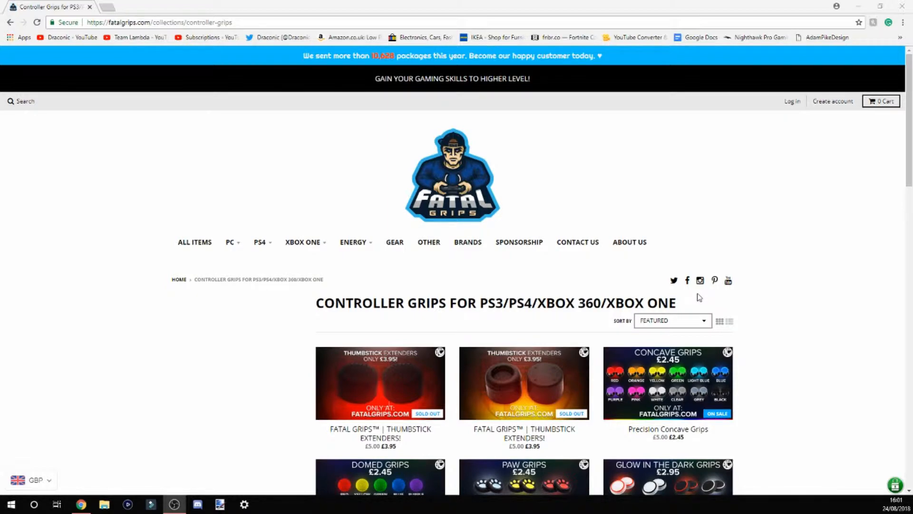
{"action": "mouse_move", "coordinate": [706, 293]}
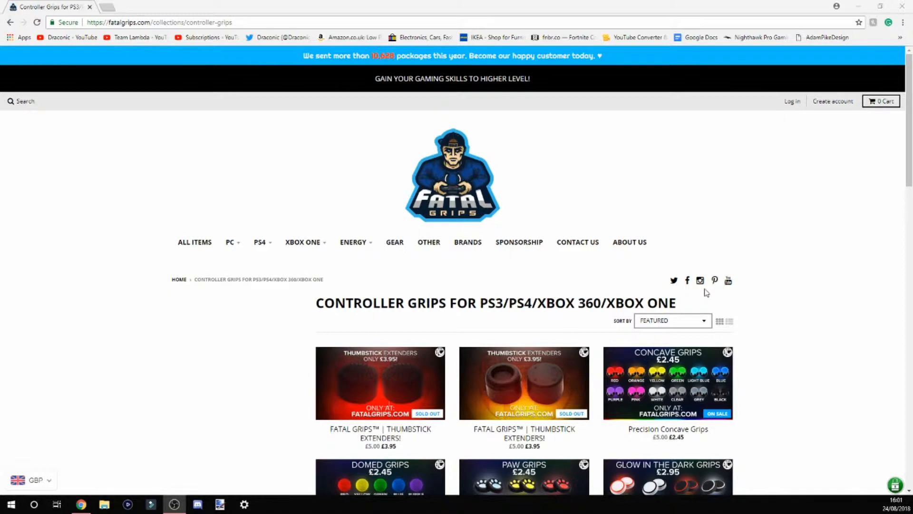
{"action": "mouse_move", "coordinate": [711, 309]}
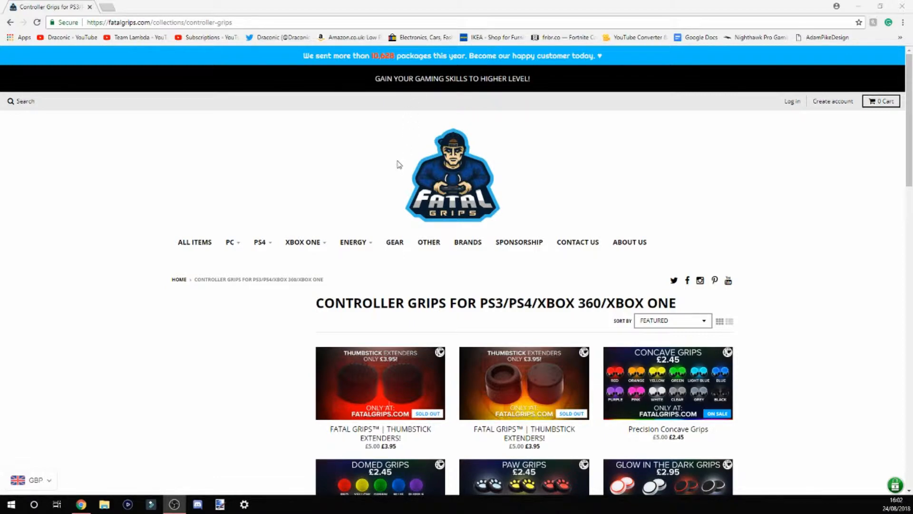
{"action": "mouse_move", "coordinate": [195, 243]}
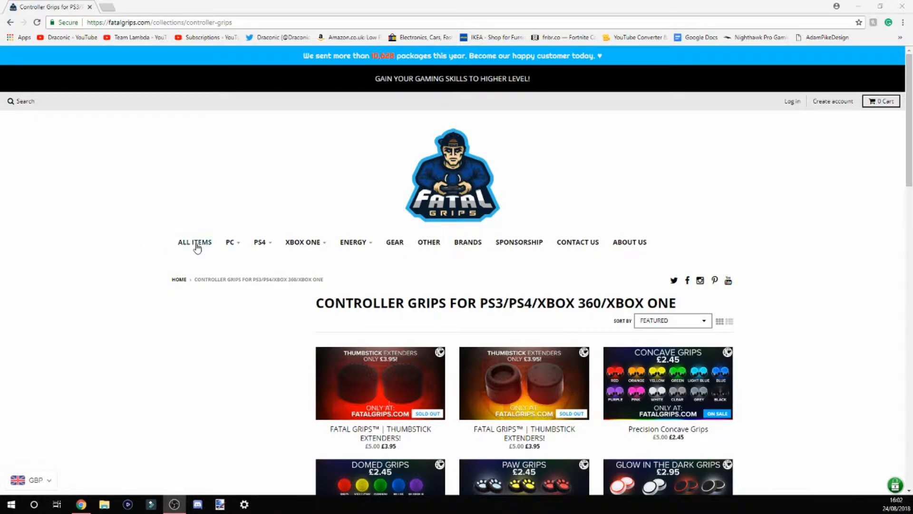
{"action": "mouse_move", "coordinate": [690, 250]}
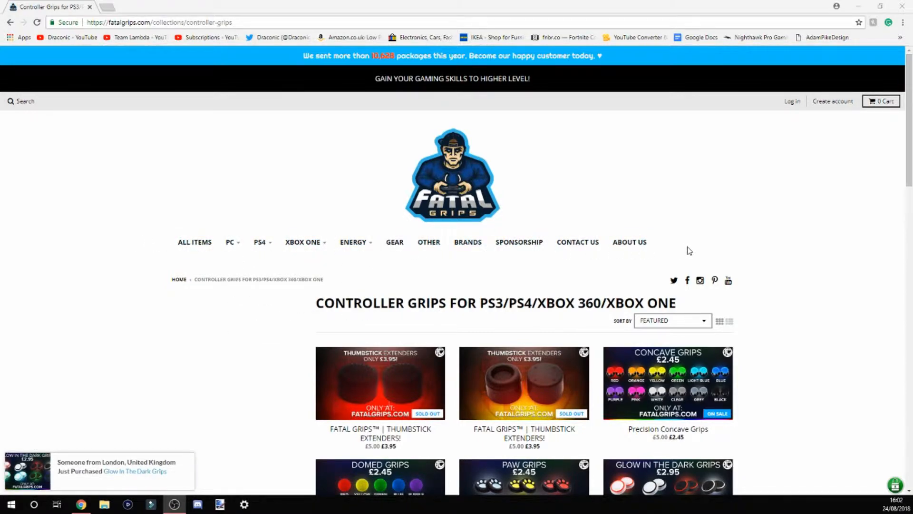
- Browse the Gear collection's T-shirts, mugs and notebooks down to the footer
{"action": "left_click", "coordinate": [230, 242]}
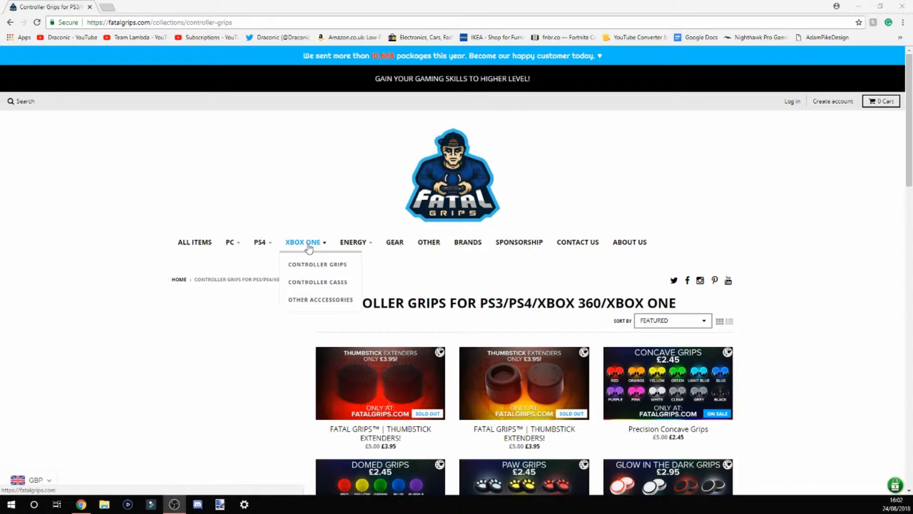
{"action": "mouse_move", "coordinate": [260, 242]}
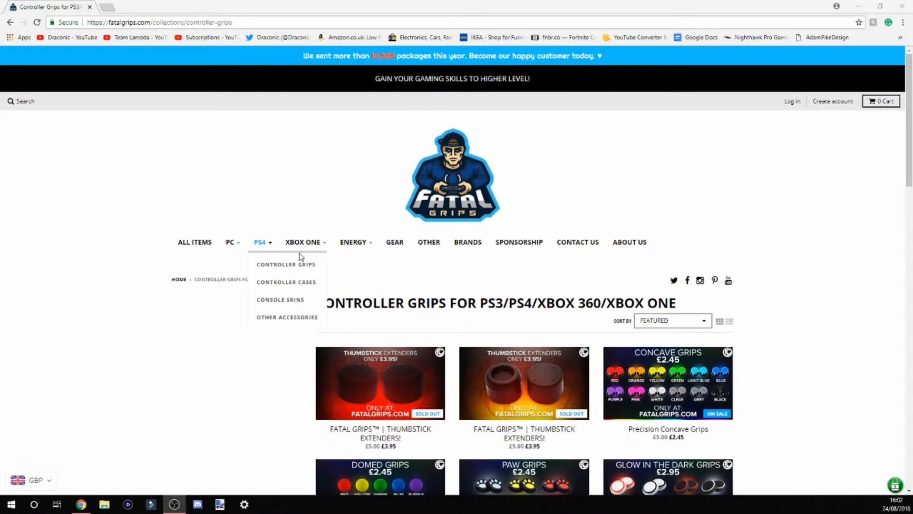
{"action": "mouse_move", "coordinate": [352, 242]}
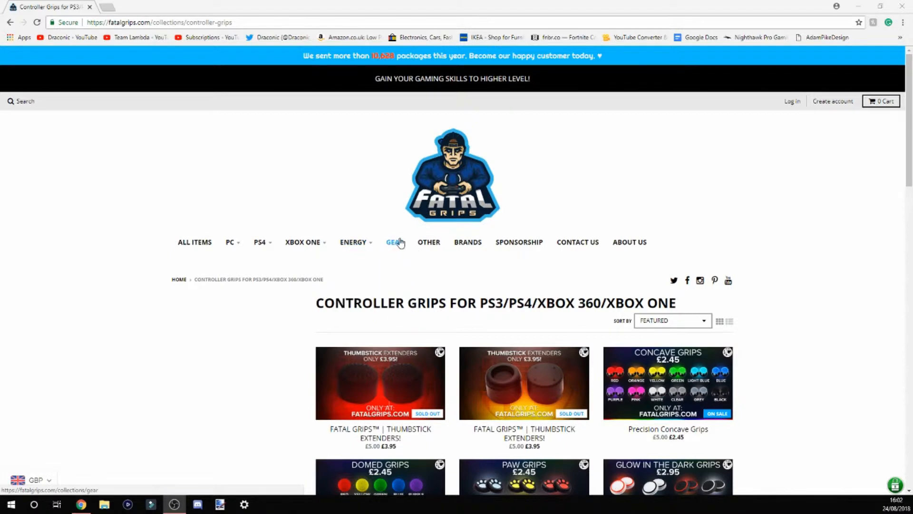
{"action": "left_click", "coordinate": [394, 241]}
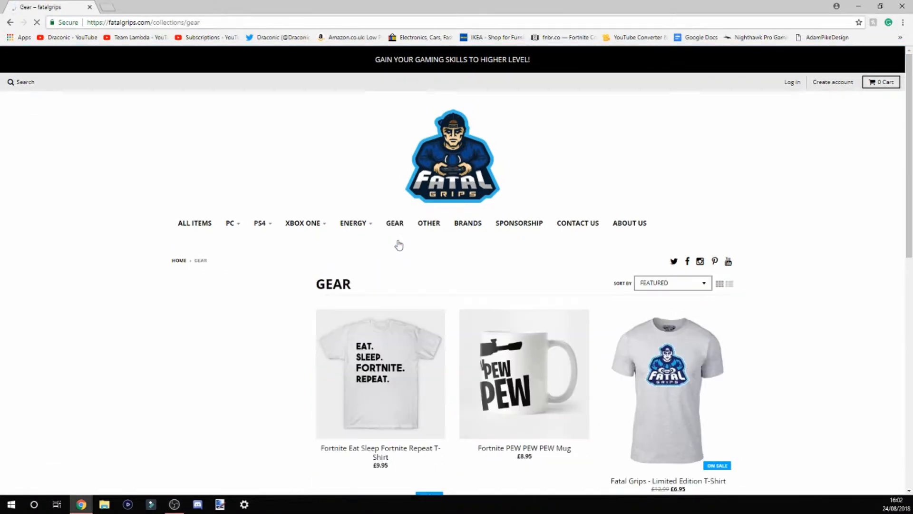
{"action": "scroll", "scroll_direction": "down", "scroll_amount": 3}
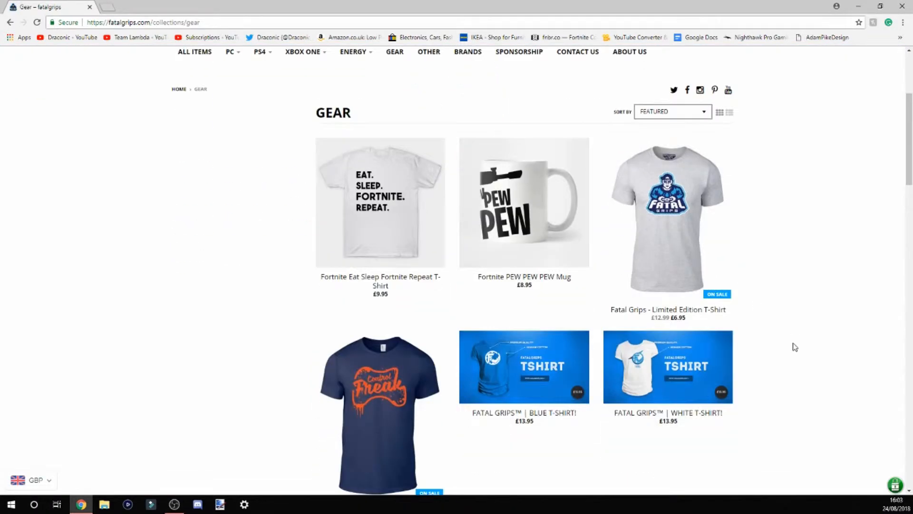
{"action": "scroll", "scroll_direction": "down", "scroll_amount": 3}
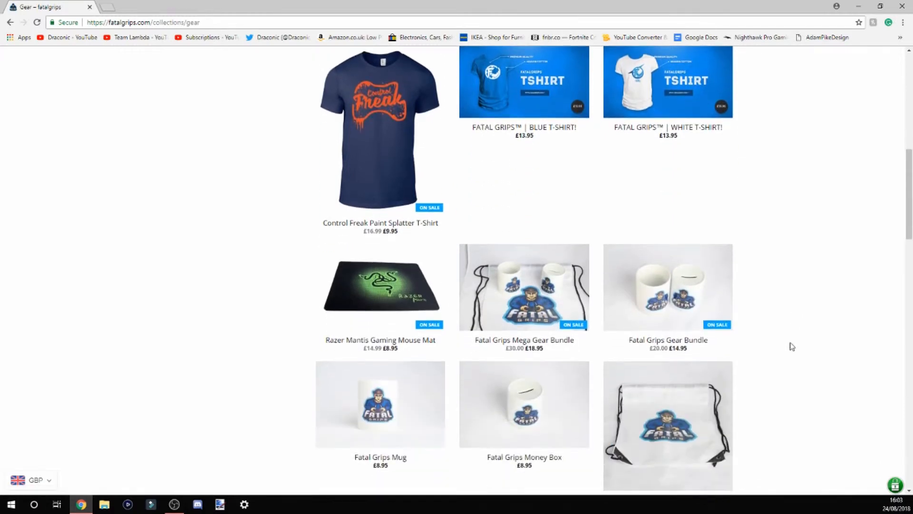
{"action": "scroll", "scroll_direction": "down", "scroll_amount": 3}
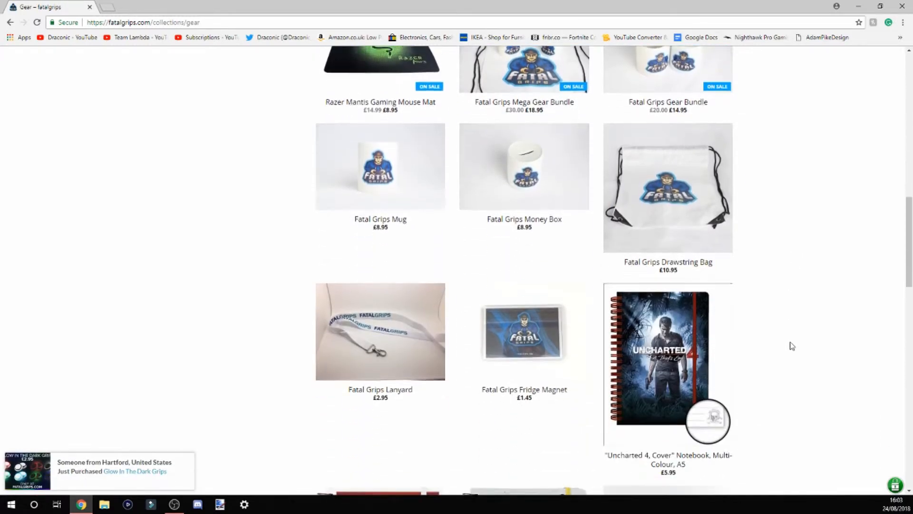
{"action": "scroll", "scroll_direction": "down", "scroll_amount": 3}
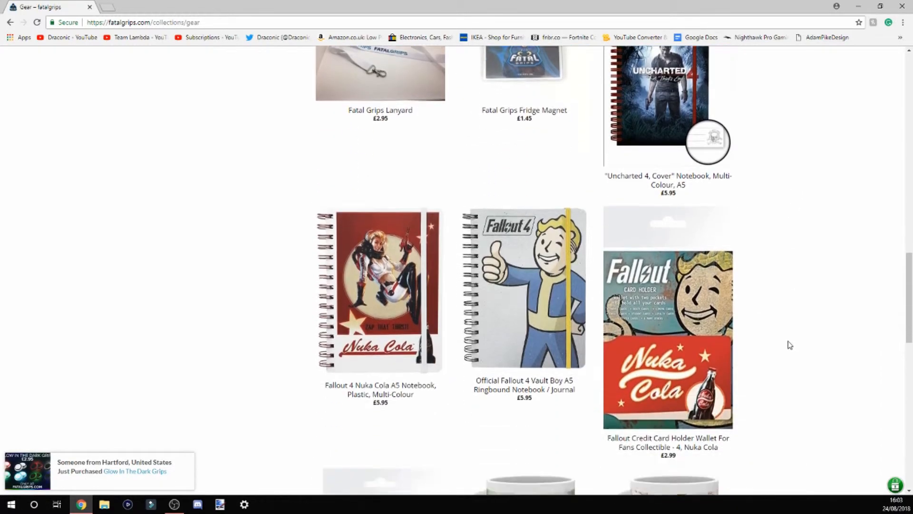
{"action": "scroll", "scroll_direction": "down", "scroll_amount": 3}
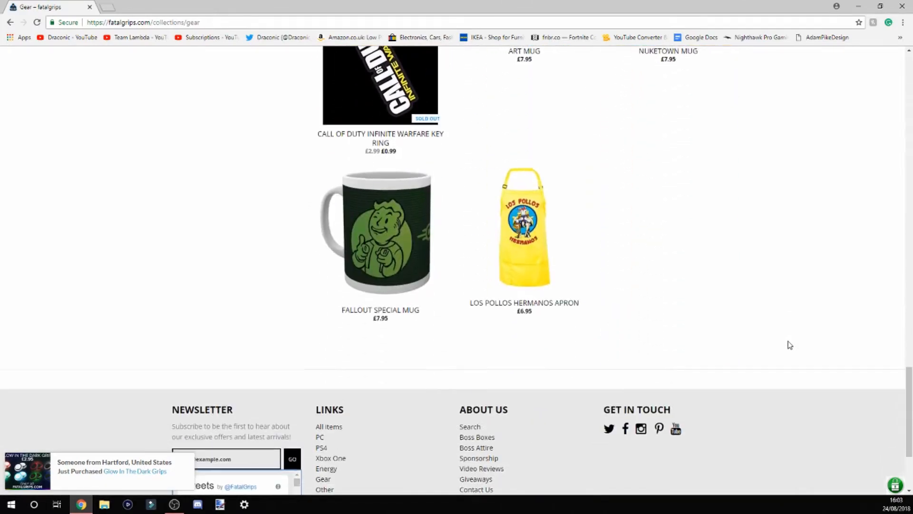
{"action": "scroll", "scroll_direction": "up", "scroll_amount": 3}
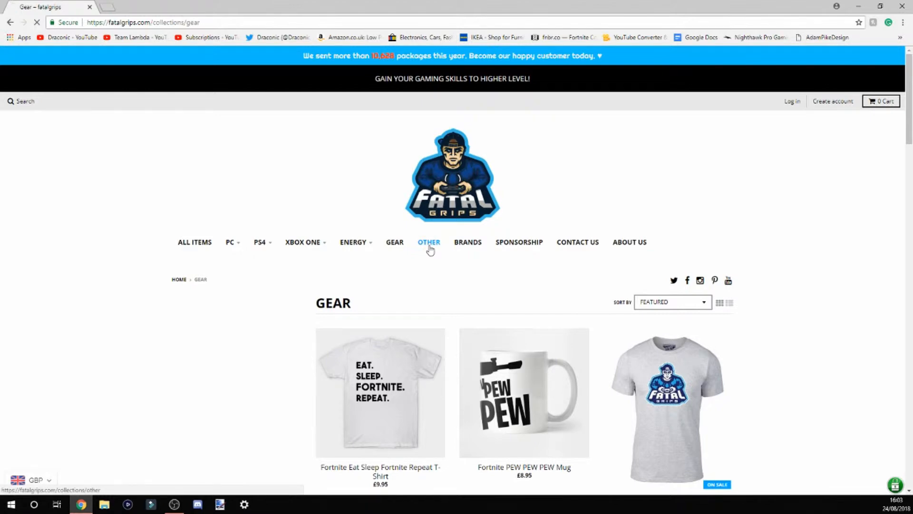
- Browse the Other collection's snack pack, meme toys, gaming mouse and fidget spinners
{"action": "left_click", "coordinate": [428, 242]}
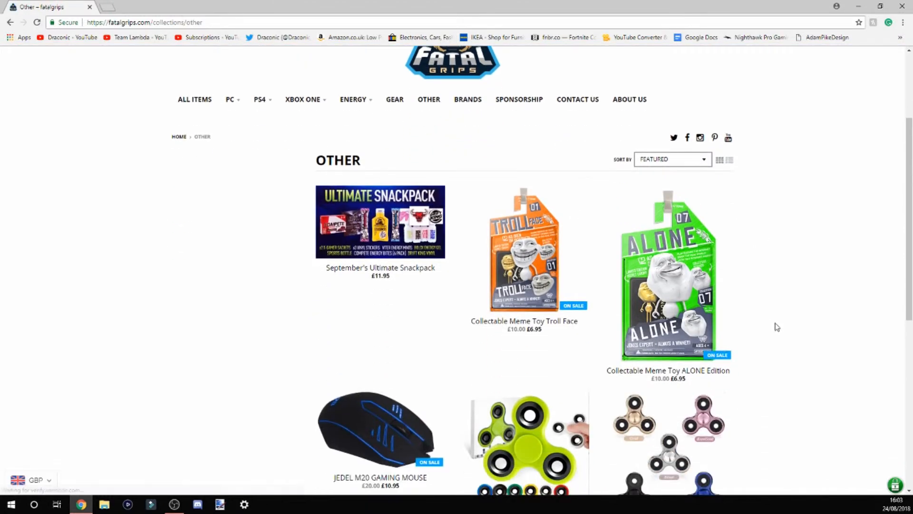
{"action": "scroll", "scroll_direction": "down", "scroll_amount": 3}
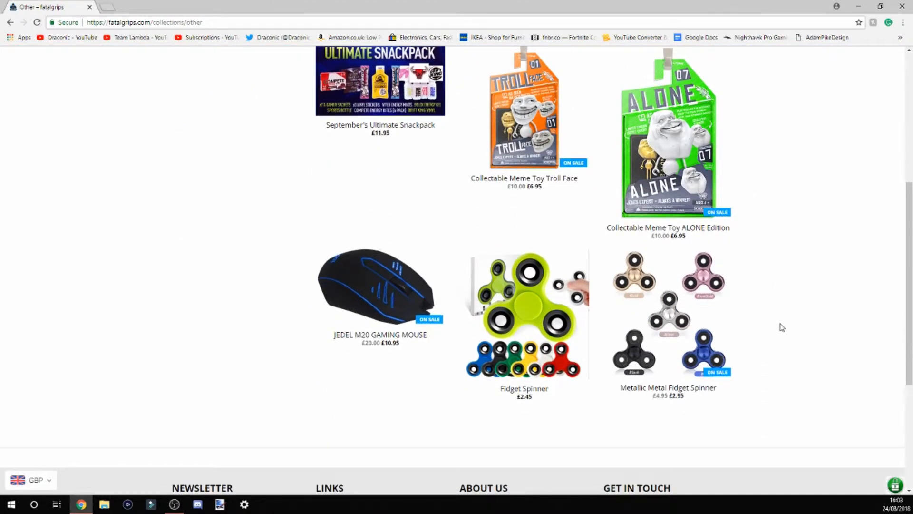
{"action": "scroll", "scroll_direction": "down", "scroll_amount": 3}
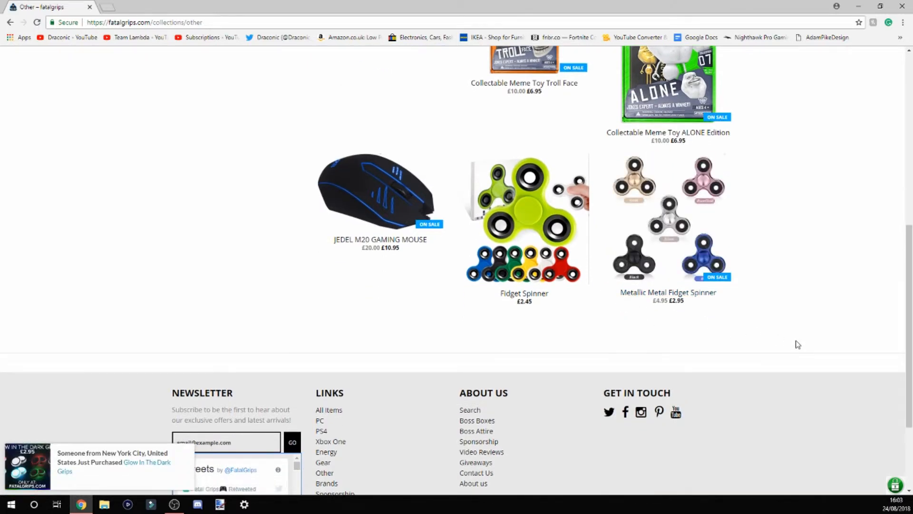
{"action": "scroll", "scroll_direction": "up", "scroll_amount": 3}
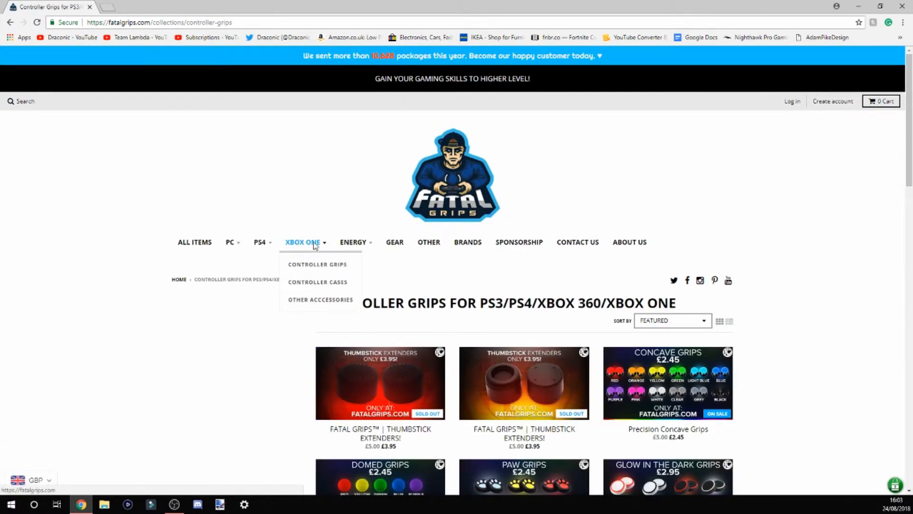
- Scroll the Controller Grips listings to the footer, then view the empty shopping cart
{"action": "scroll", "scroll_direction": "down", "scroll_amount": 3}
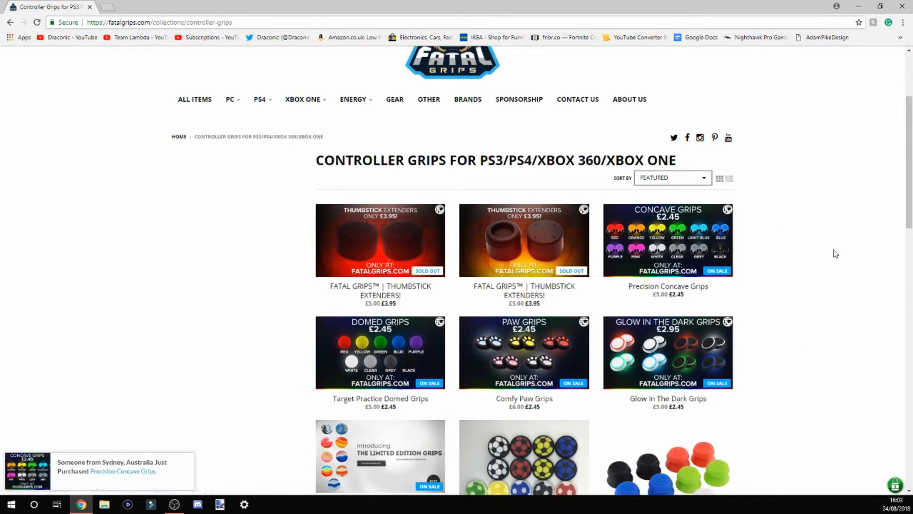
{"action": "scroll", "scroll_direction": "down", "scroll_amount": 3}
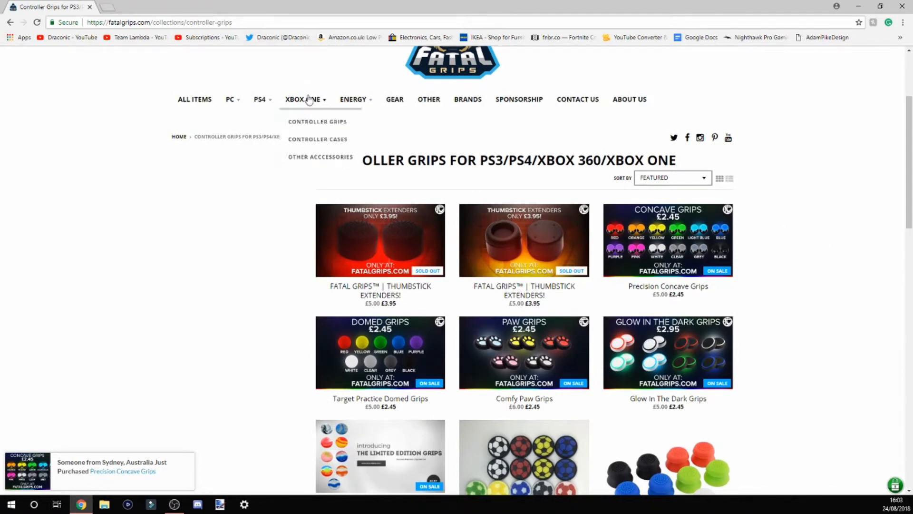
{"action": "mouse_move", "coordinate": [805, 263]}
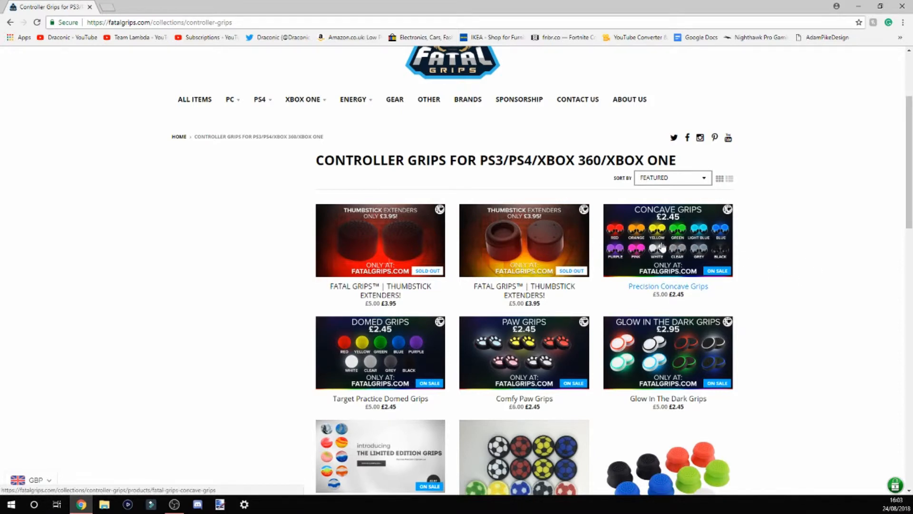
{"action": "mouse_move", "coordinate": [656, 247]}
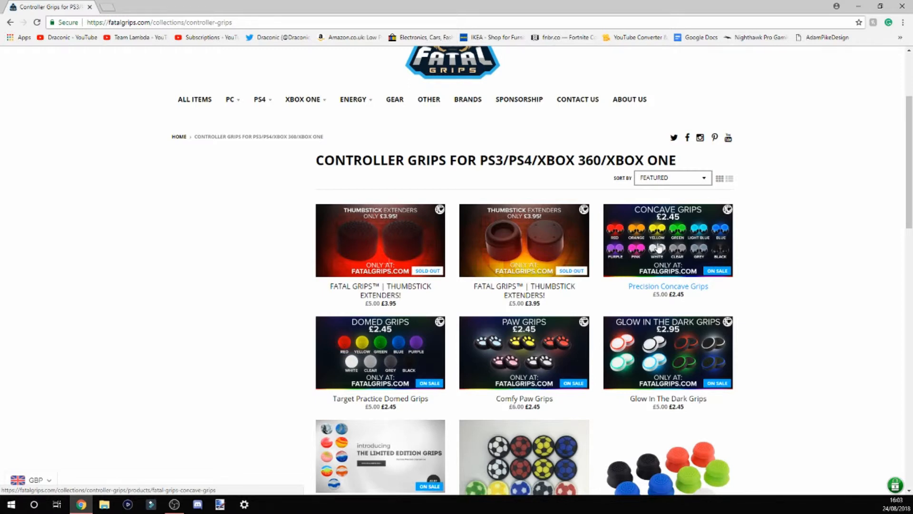
{"action": "mouse_move", "coordinate": [661, 249]}
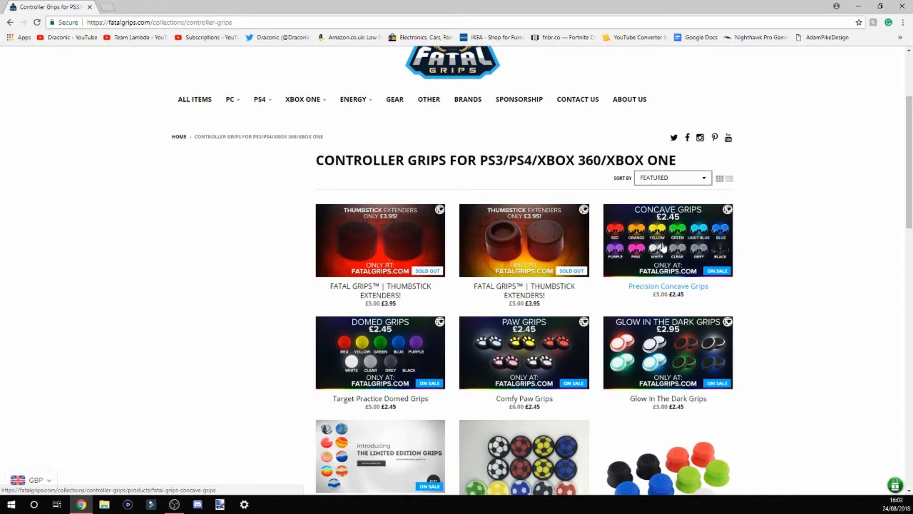
{"action": "mouse_move", "coordinate": [756, 303]}
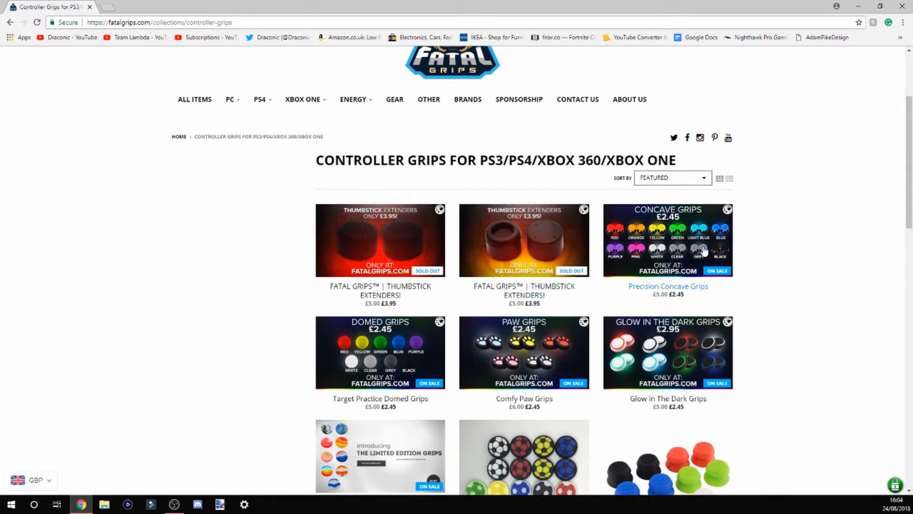
{"action": "mouse_move", "coordinate": [645, 245]}
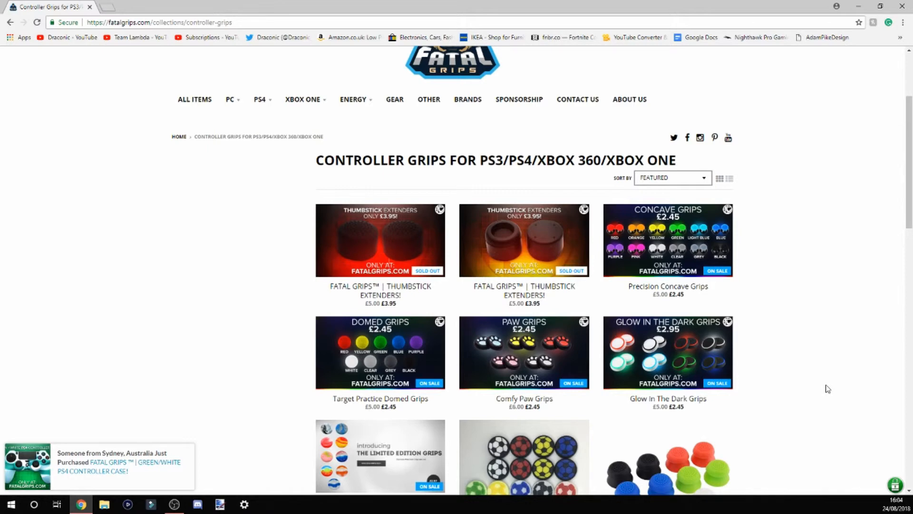
{"action": "scroll", "scroll_direction": "down", "scroll_amount": 3}
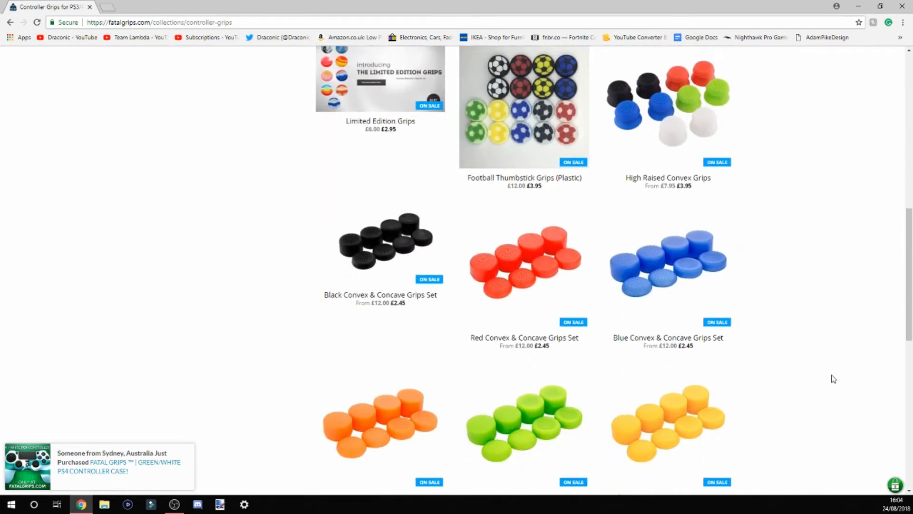
{"action": "scroll", "scroll_direction": "down", "scroll_amount": 3}
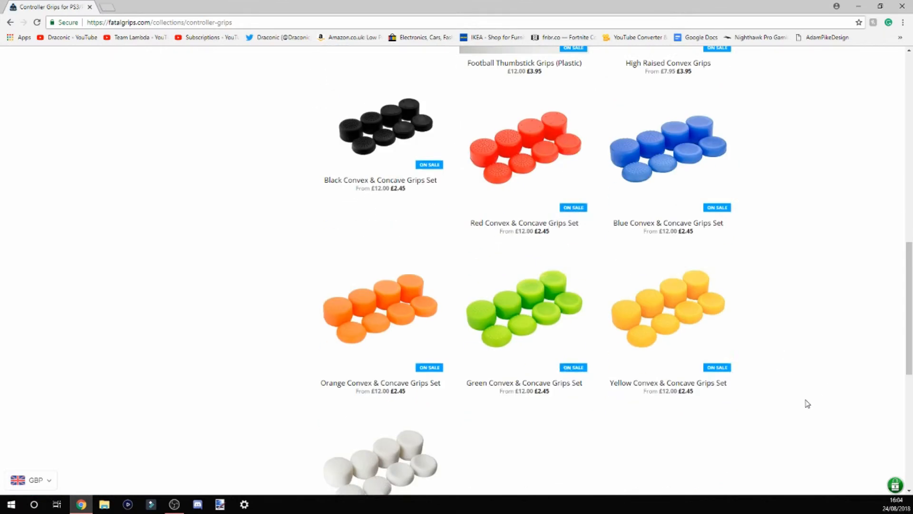
{"action": "scroll", "scroll_direction": "down", "scroll_amount": 3}
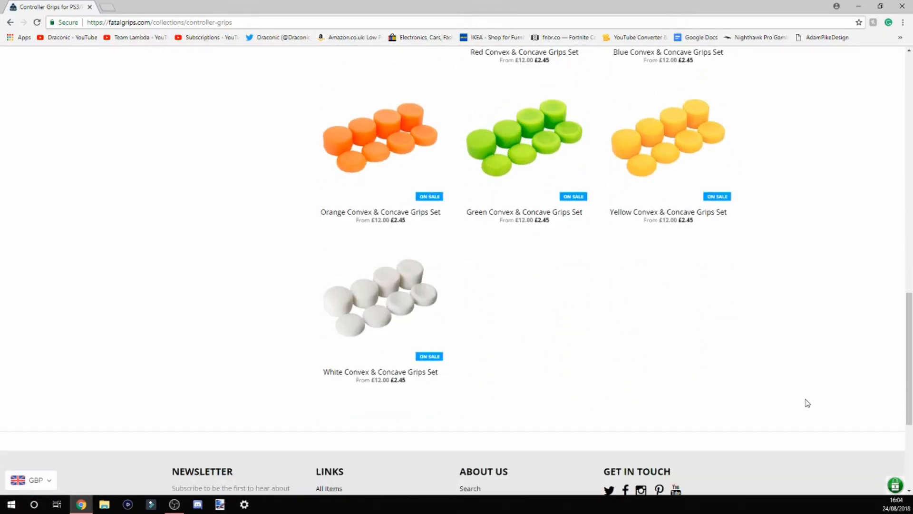
{"action": "scroll", "scroll_direction": "up", "scroll_amount": 3}
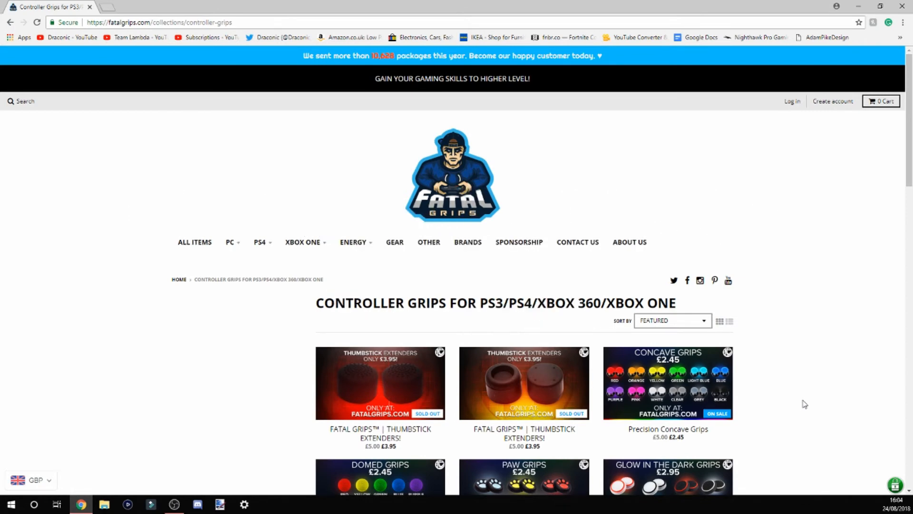
{"action": "left_click", "coordinate": [881, 101]}
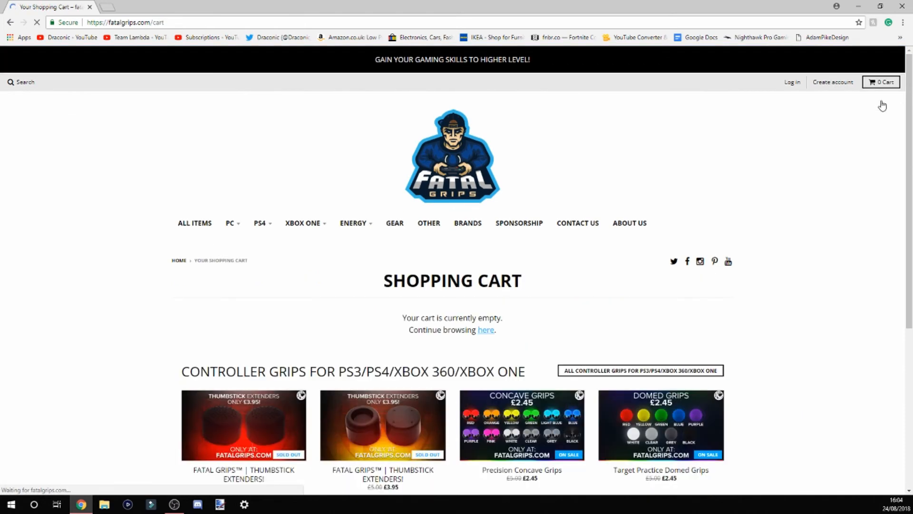